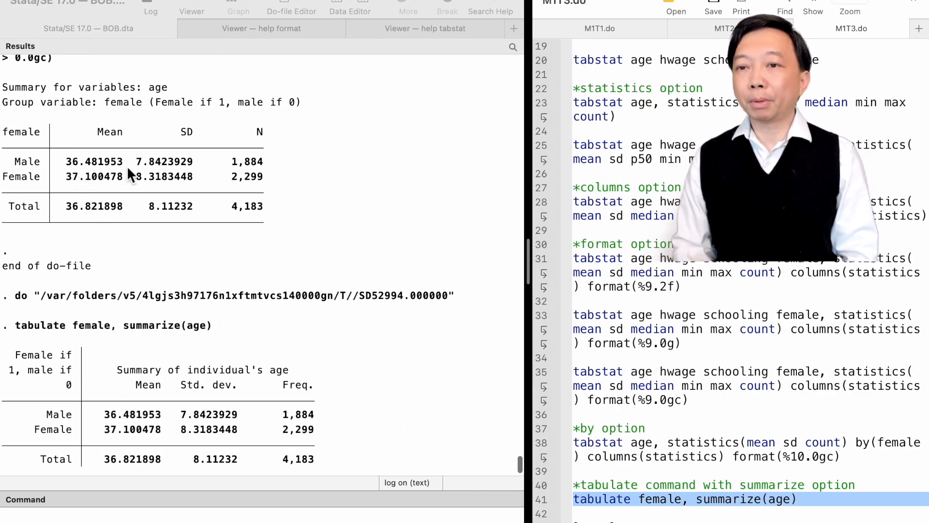
mouse_move(121, 199)
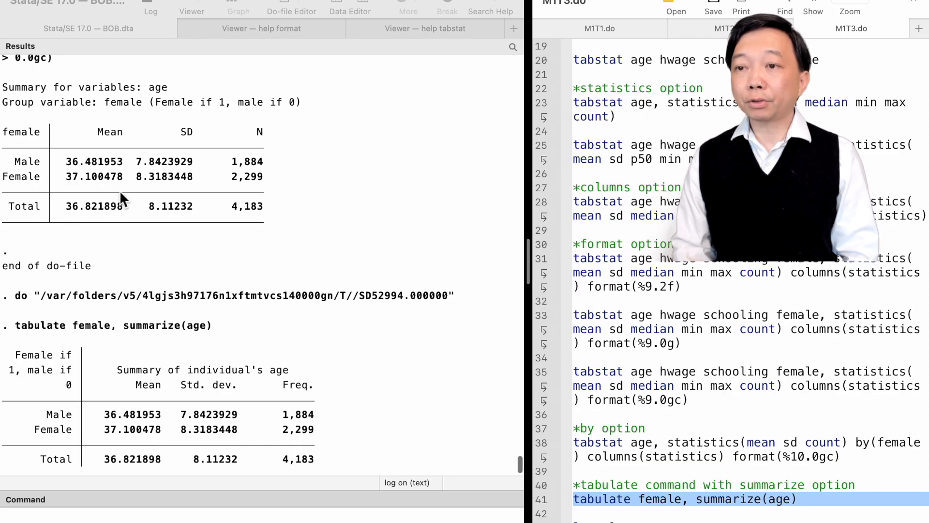
mouse_move(337, 457)
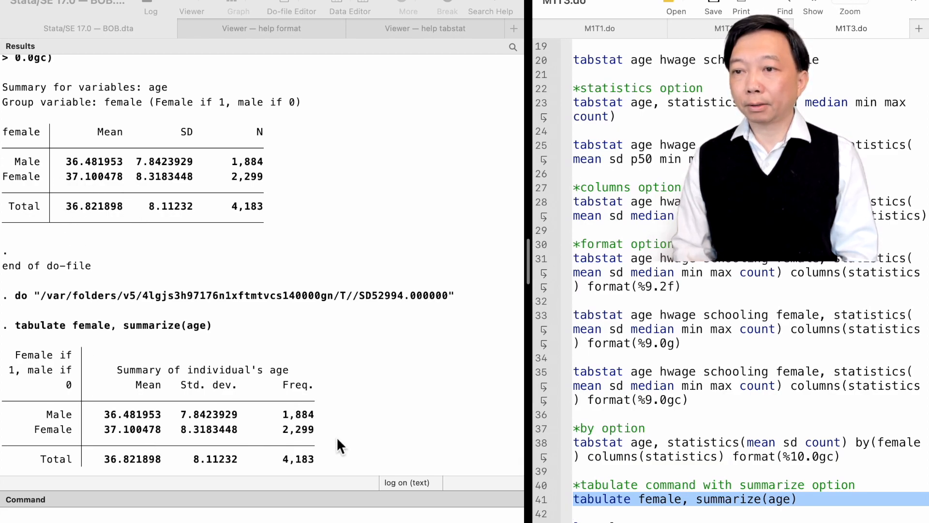